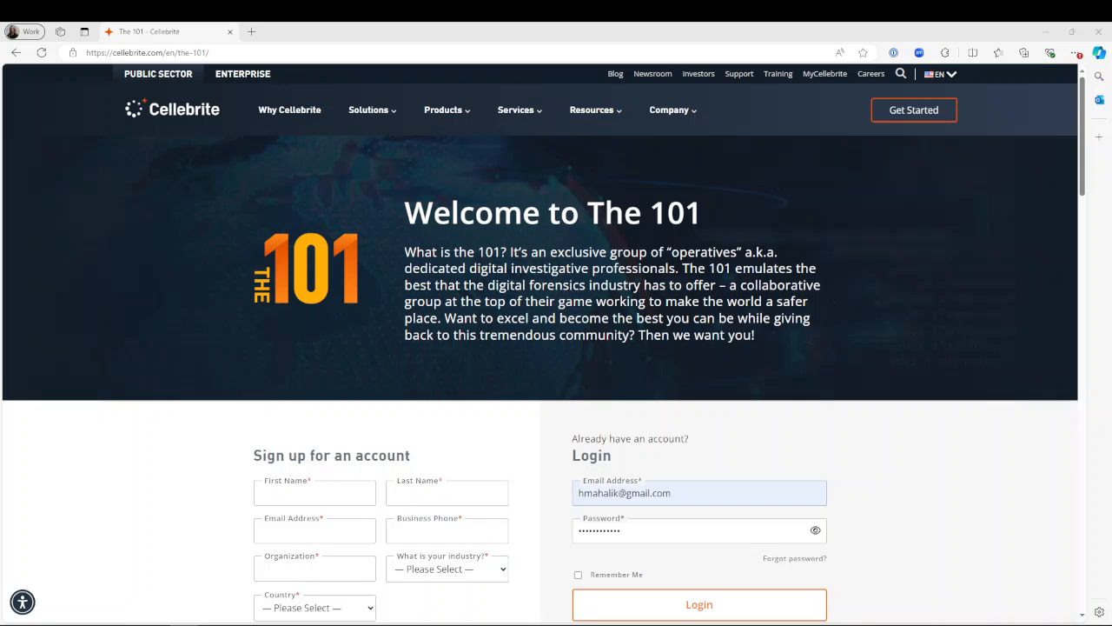
mouse_move(334, 299)
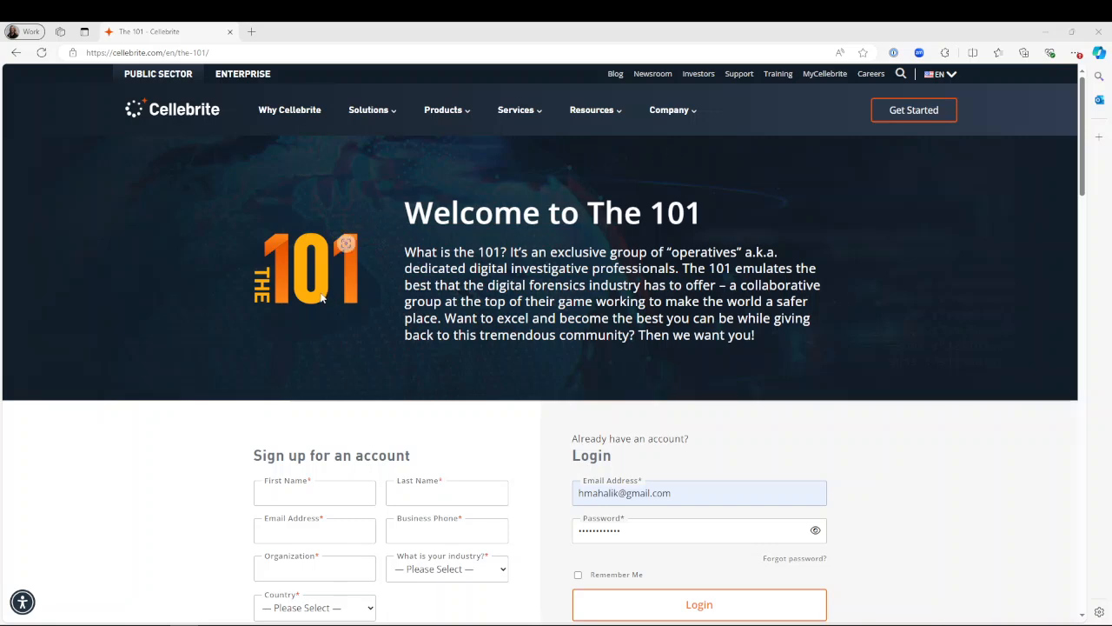
Log in to The 101 community using the pre-filled account credentials.
scroll("down", 3)
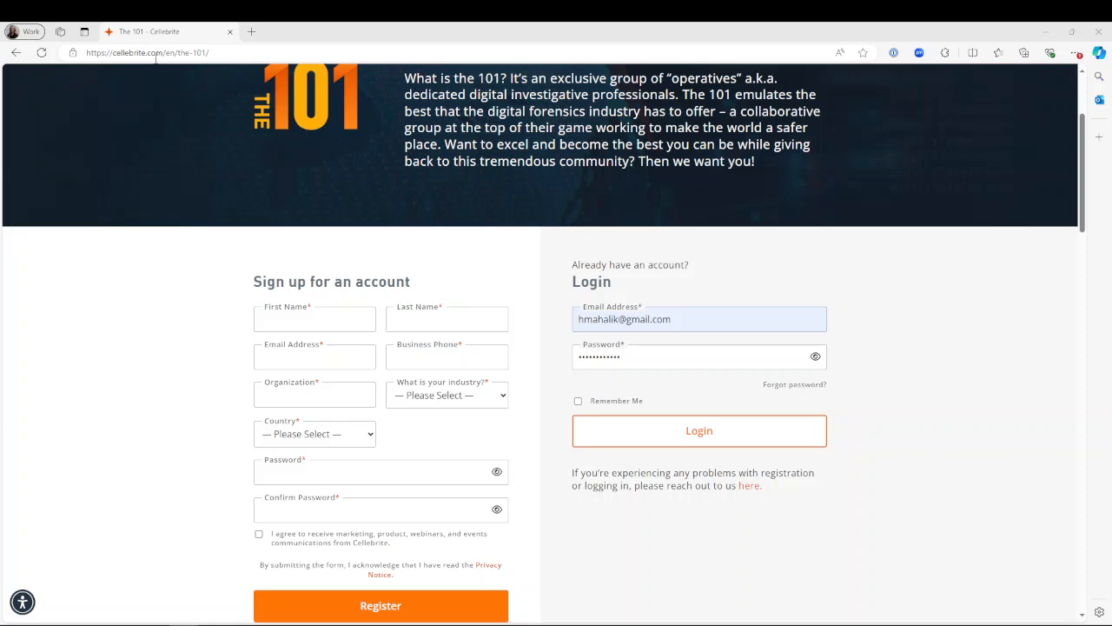
mouse_move(195, 95)
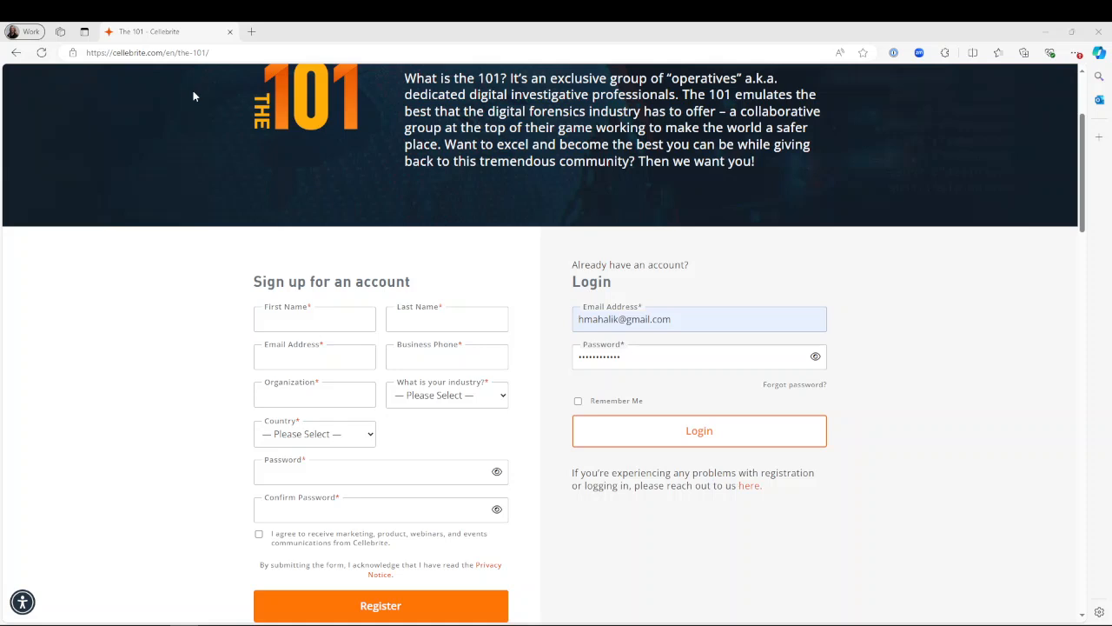
mouse_move(295, 411)
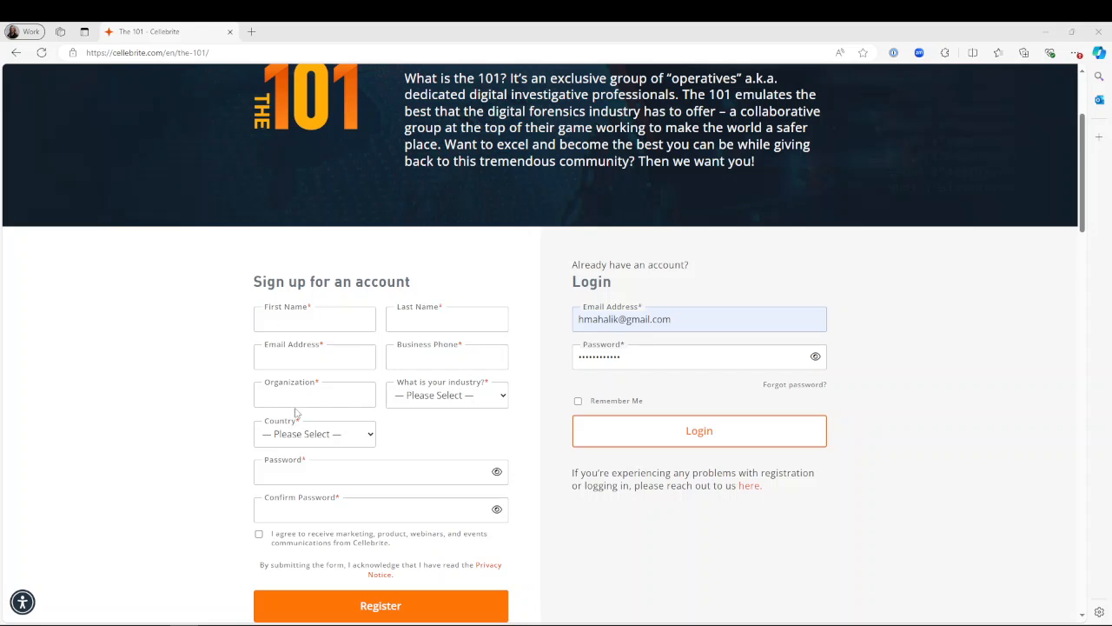
mouse_move(190, 476)
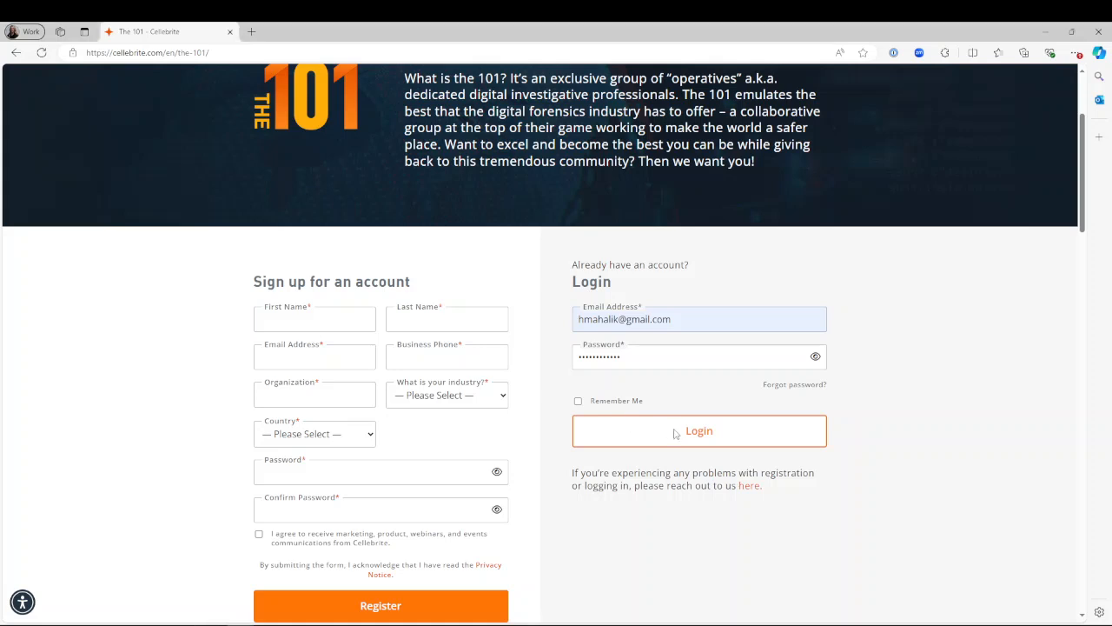
left_click(698, 431)
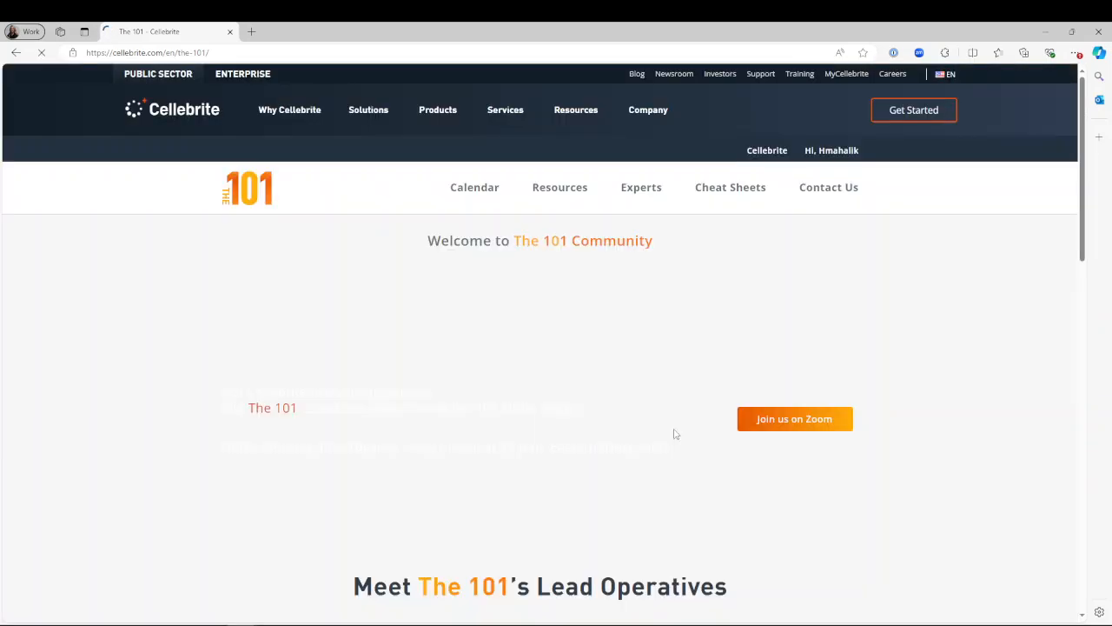
Navigate via Resources to the Ask the Expert episode list.
left_click(560, 111)
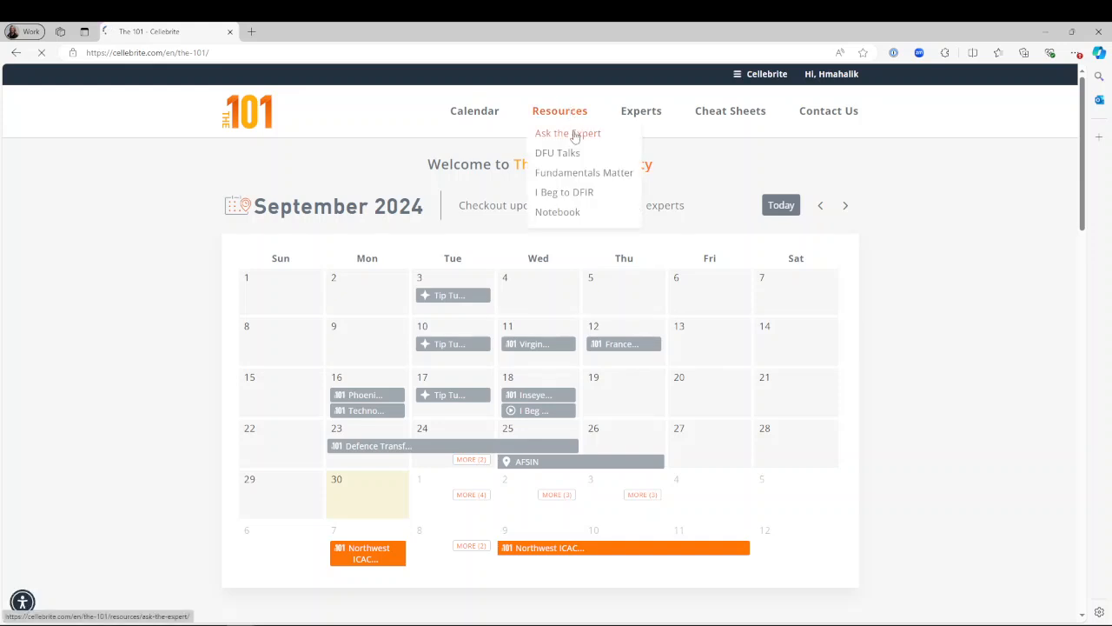
left_click(566, 132)
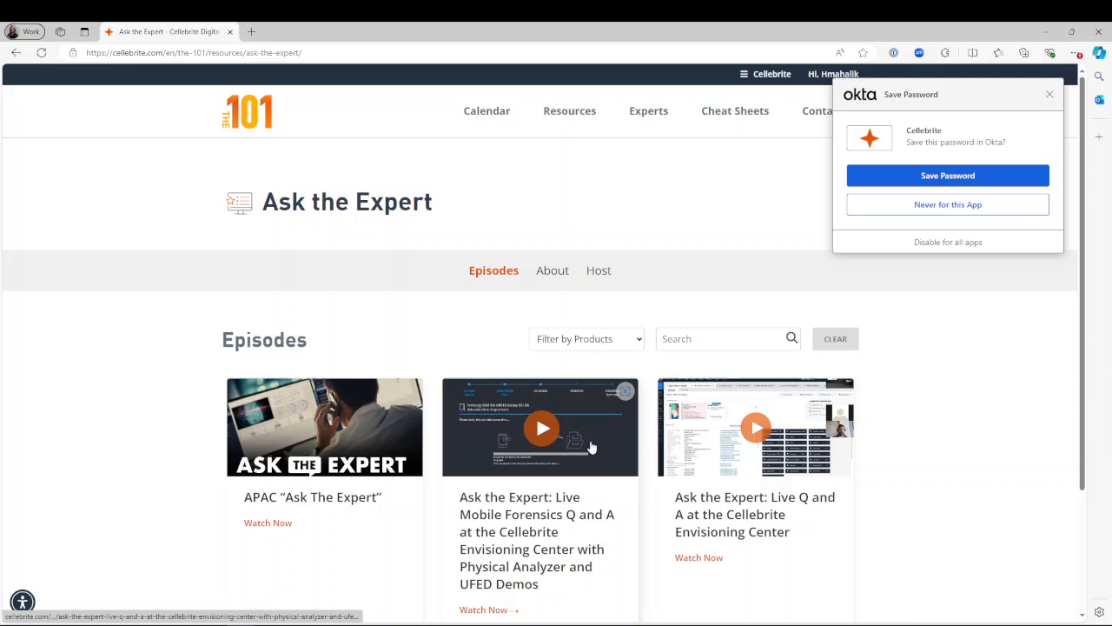
mouse_move(747, 118)
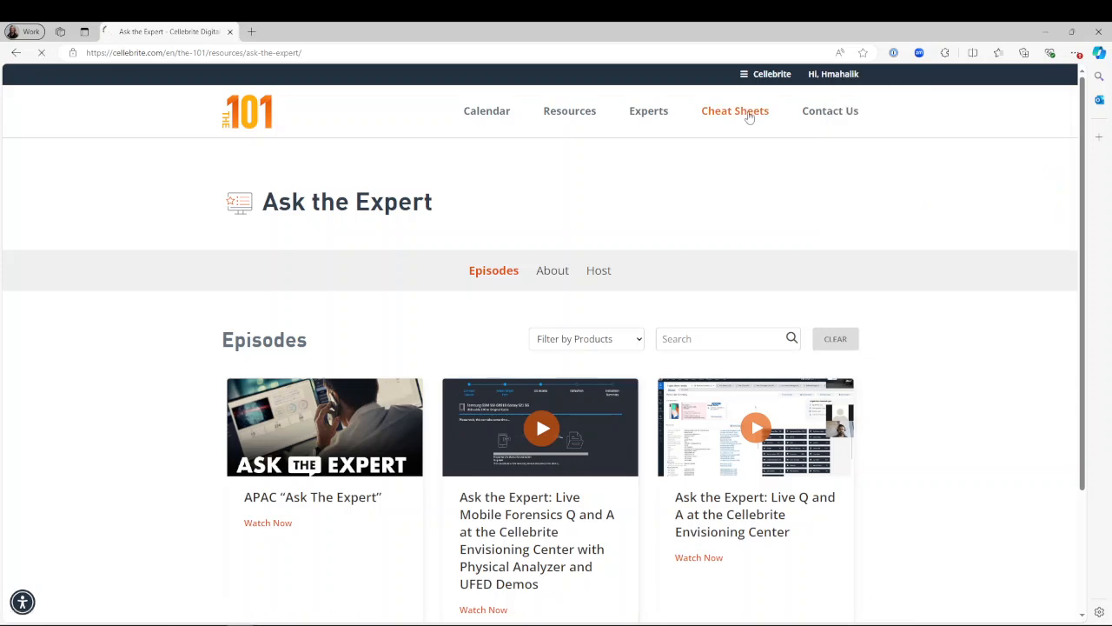
Navigate to the Cheat Sheets page listing guides like Capture The Flag and DFU Talks.
left_click(733, 111)
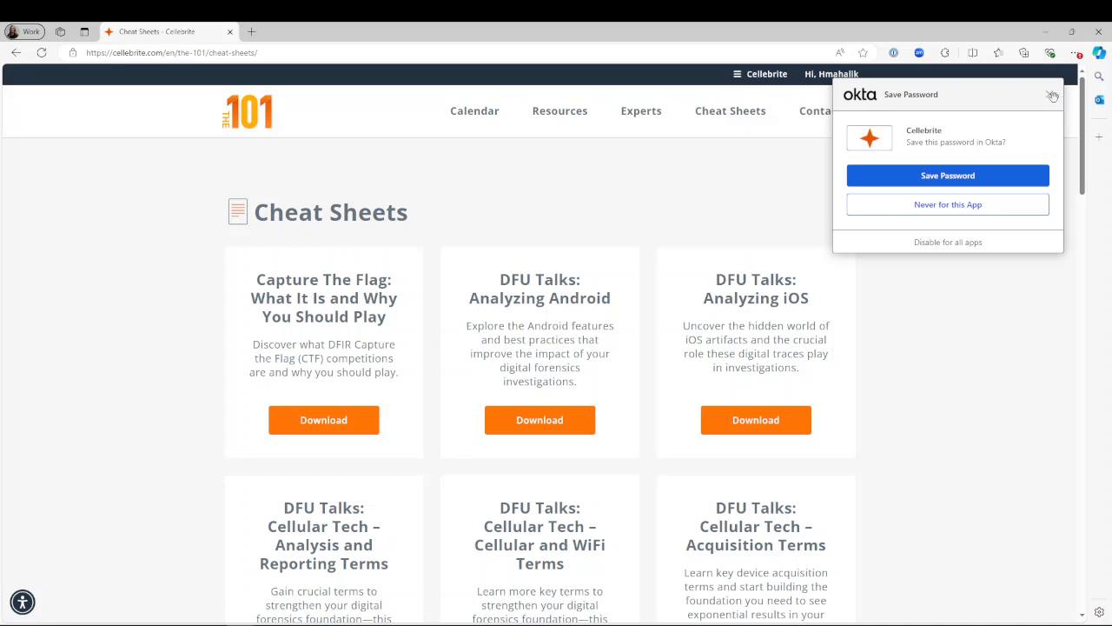
Navigate via Resources to the Notebook research articles such as Timestamp Conversions Explained.
left_click(560, 111)
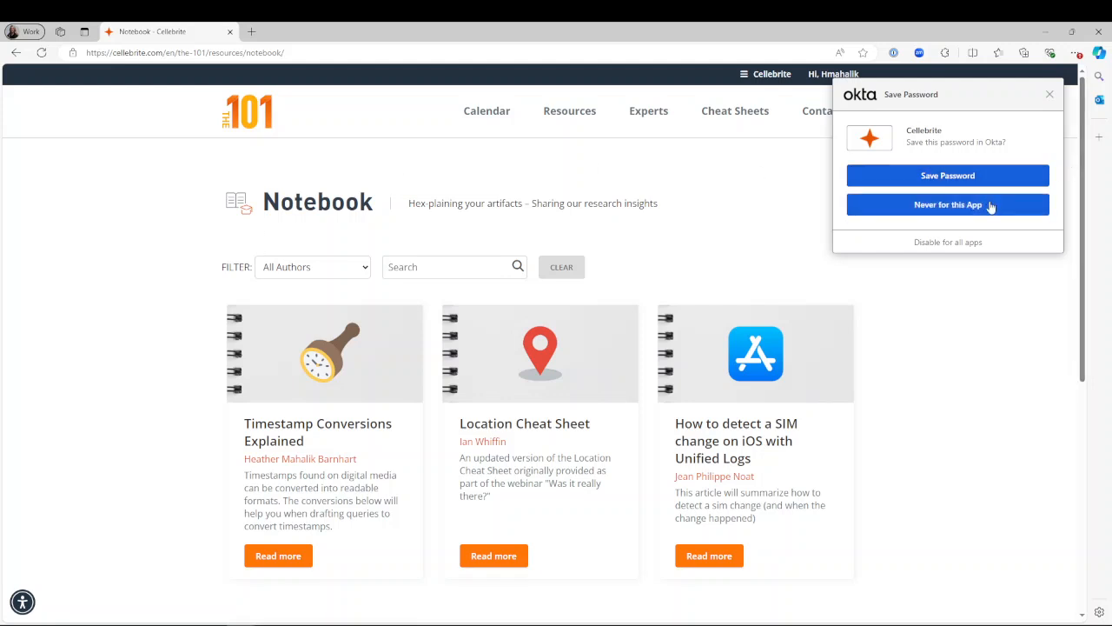
Choose 'Never for this App' on the Okta Save Password prompt.
left_click(948, 205)
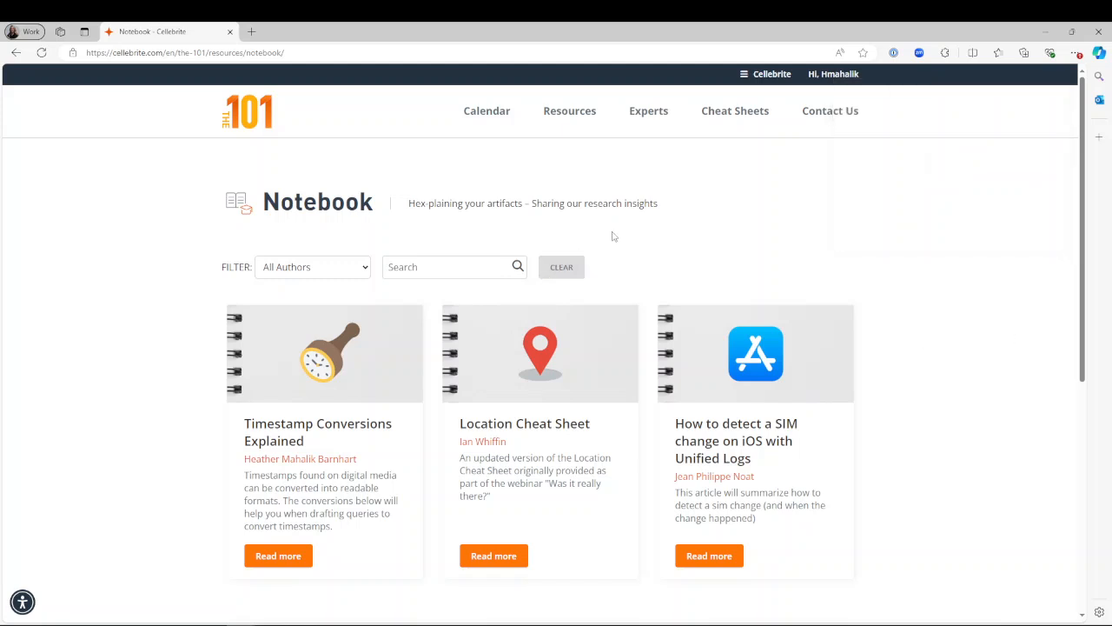
mouse_move(822, 209)
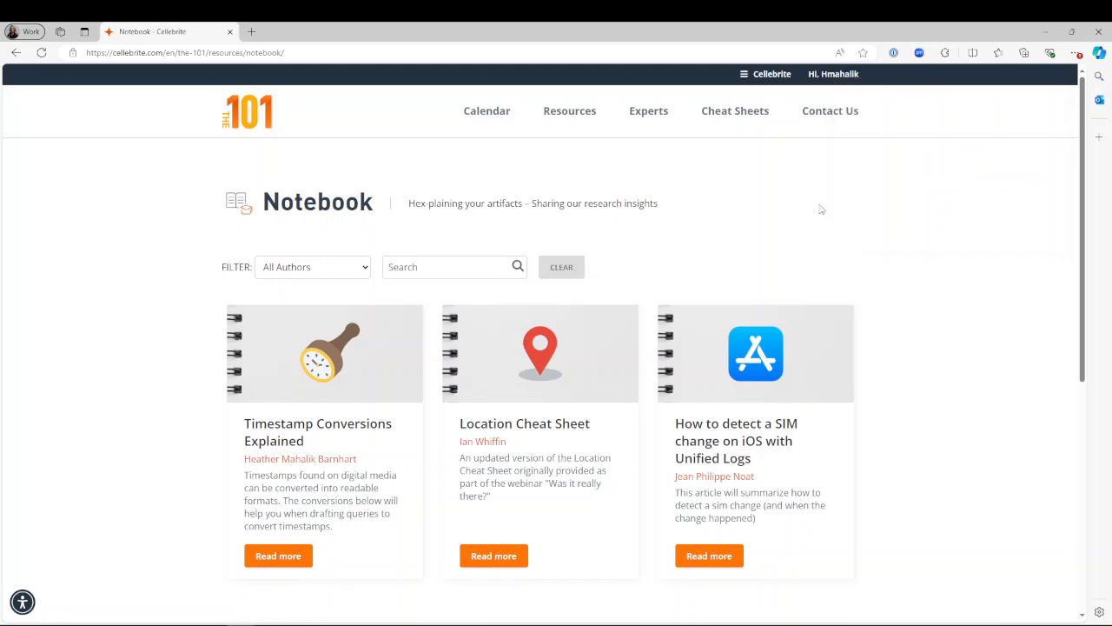
mouse_move(407, 165)
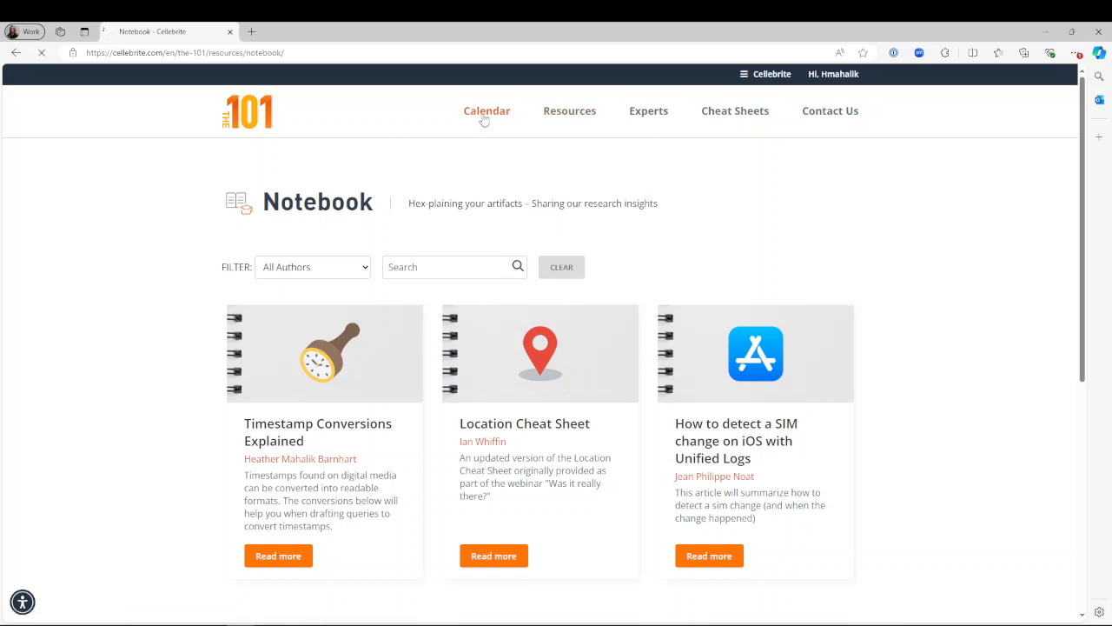
mouse_move(581, 181)
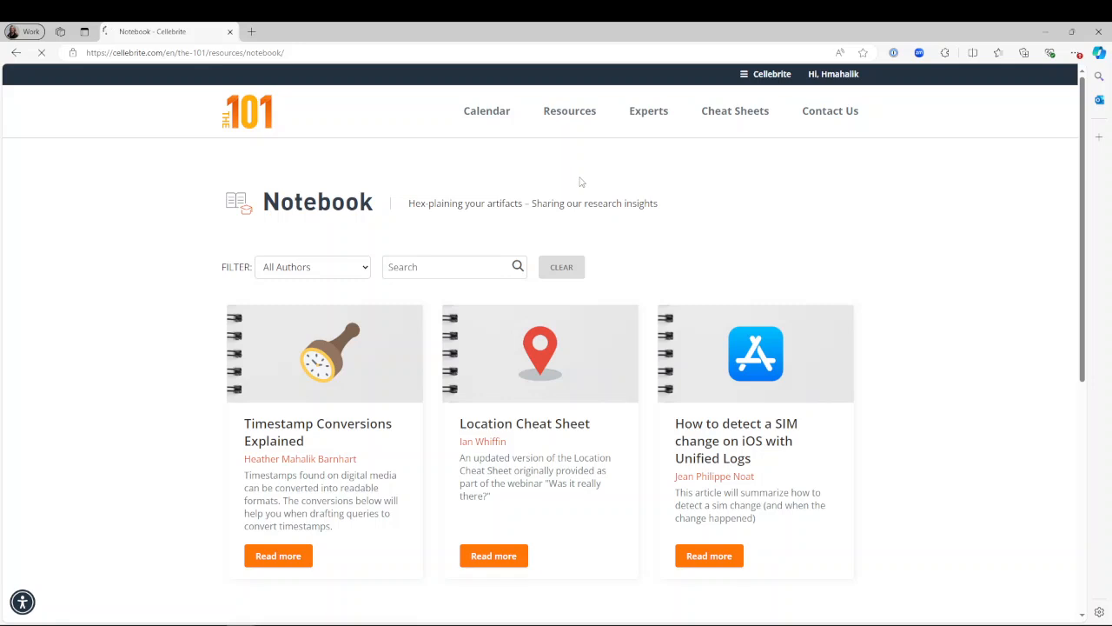